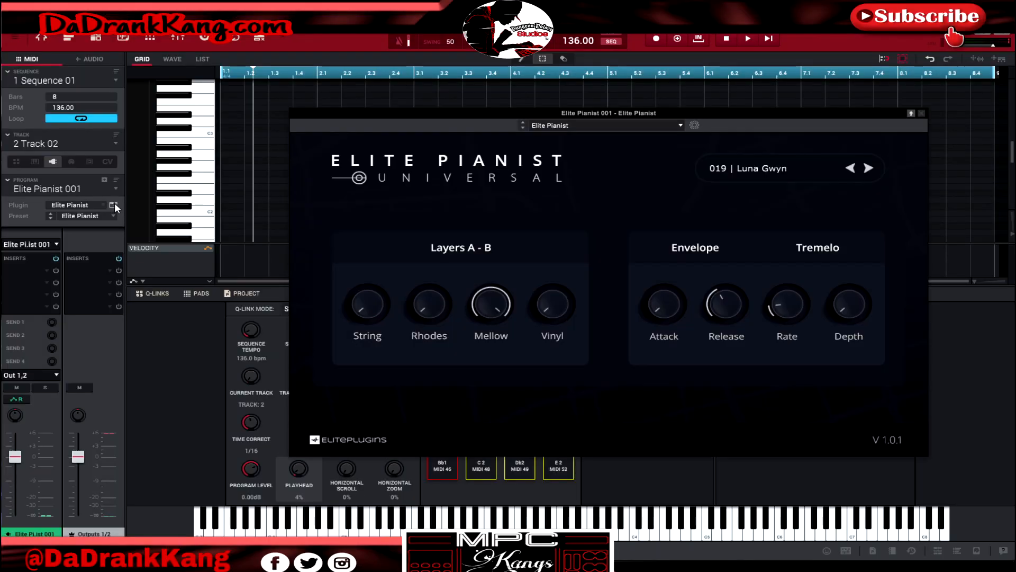
# - Move the Elite Pianist window (019 Luna Gwyn preset) toward the left of the screen
pyautogui.moveTo(608, 113); pyautogui.dragTo(393, 123)
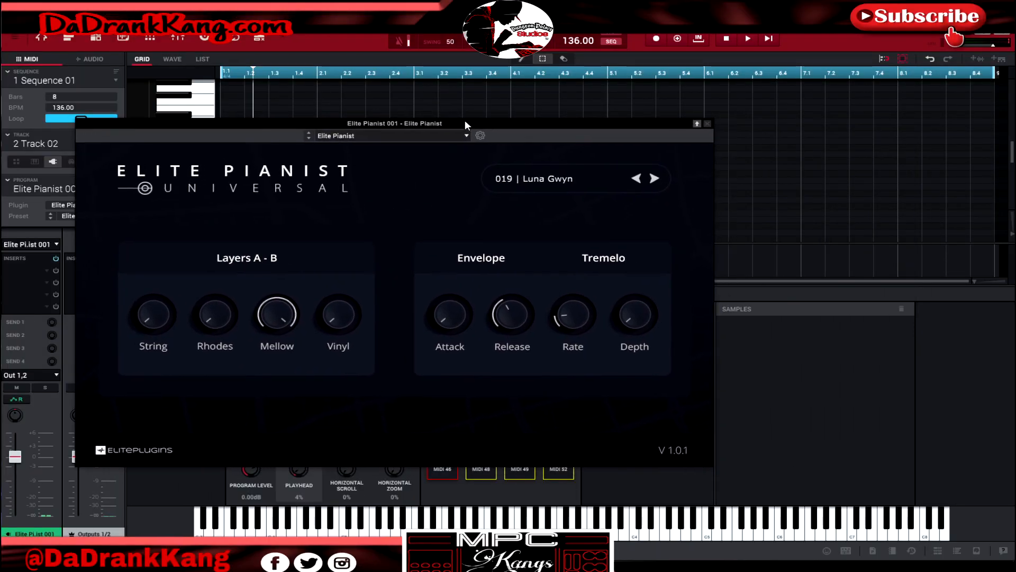
pyautogui.moveTo(552, 189)
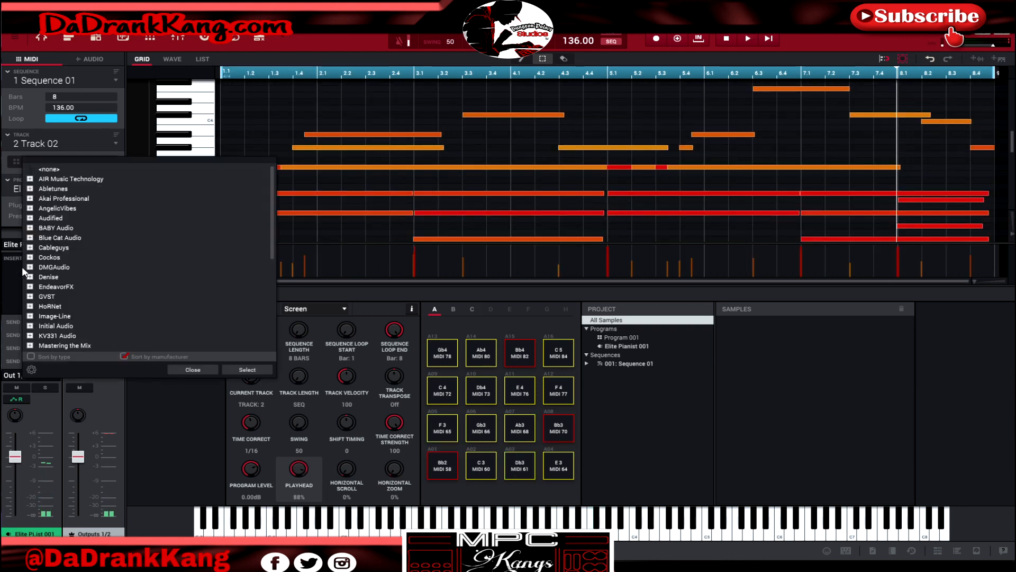
# - Insert XLN Audio RC-20 Retro Color on the piano and tweak its Vinyl 1 noise and reverb-tail amounts during playback
pyautogui.scroll(-3)
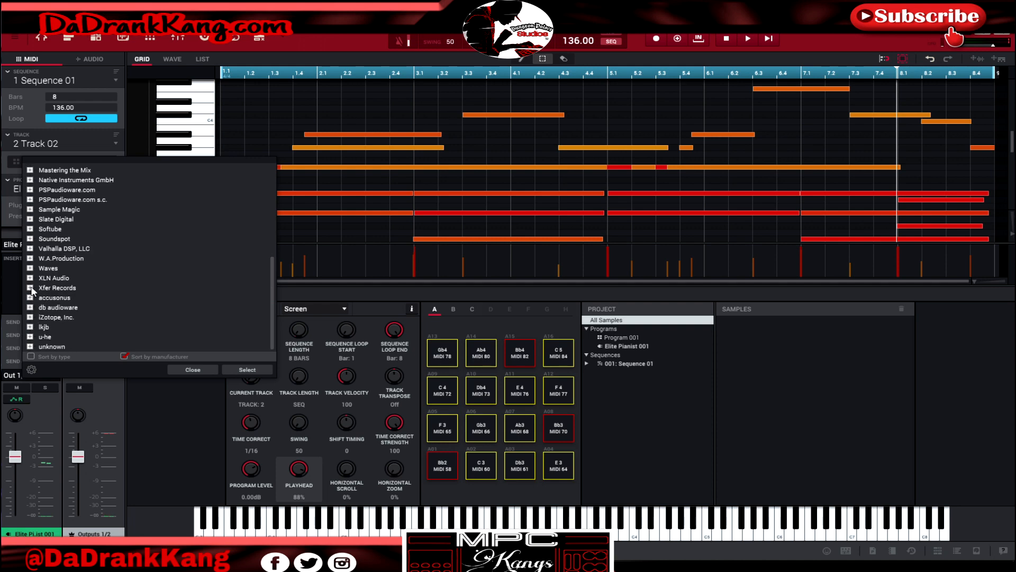
pyautogui.click(247, 370)
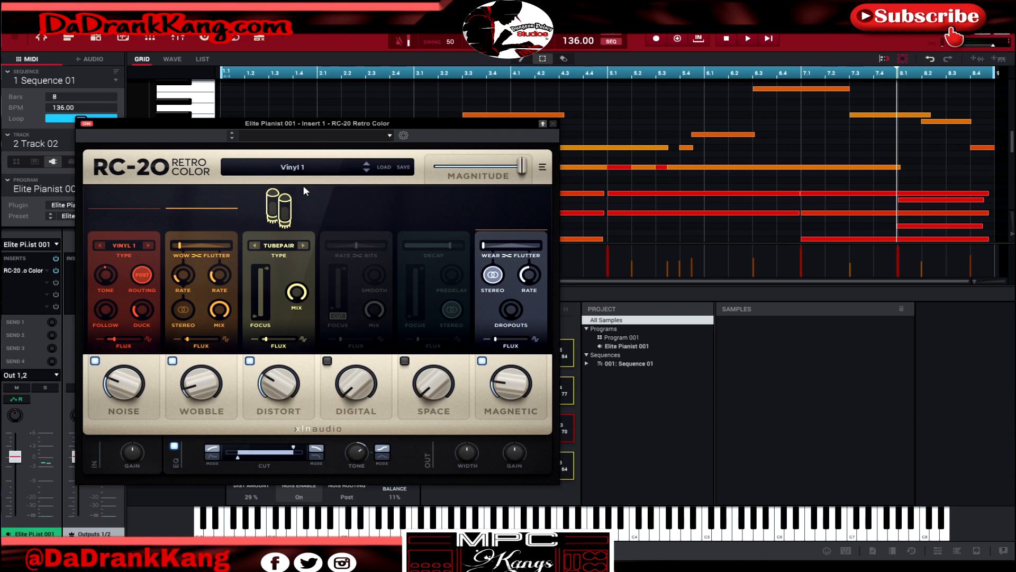
pyautogui.click(746, 39)
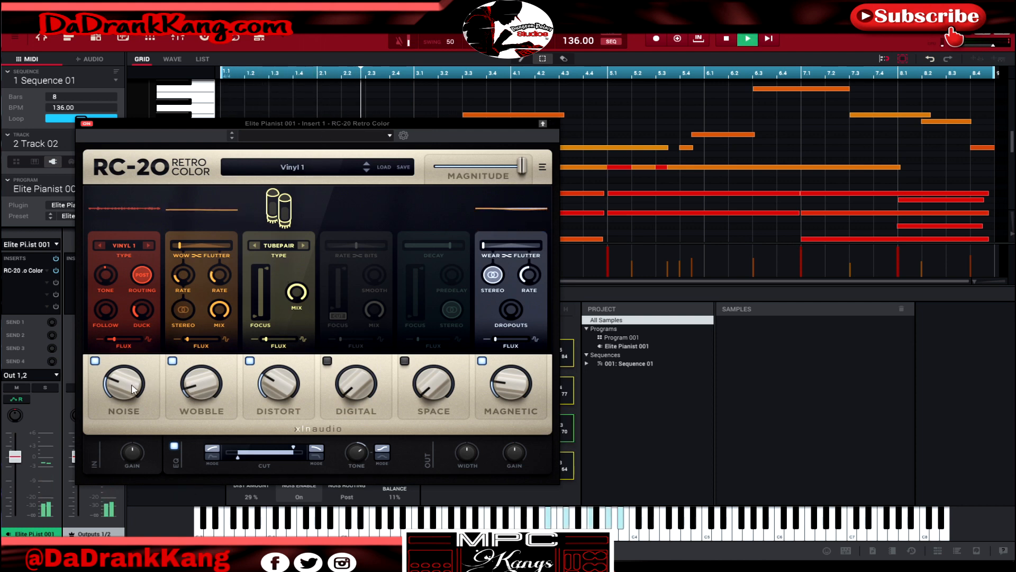
pyautogui.moveTo(122, 386); pyautogui.dragTo(122, 363)
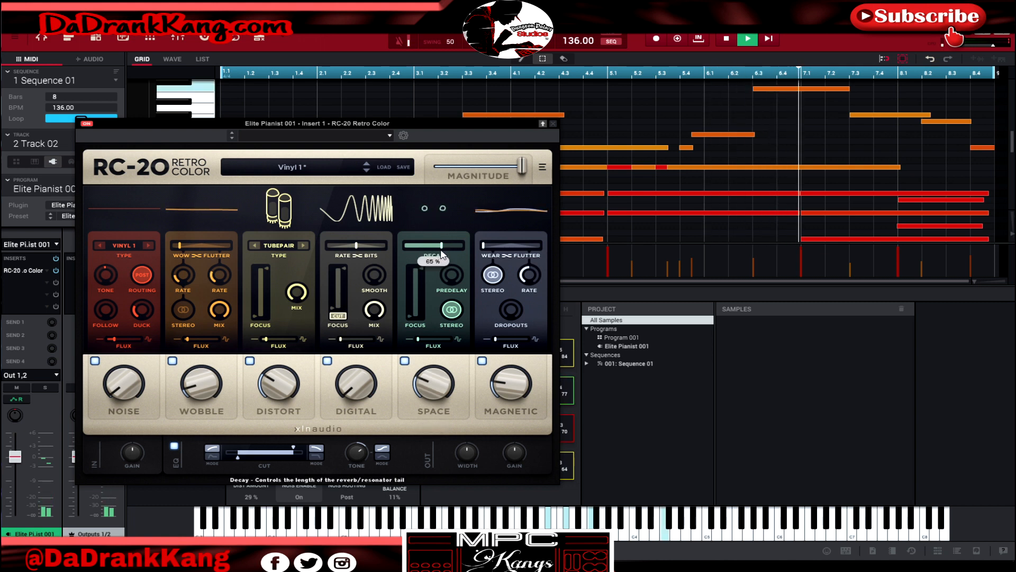
pyautogui.moveTo(433, 249); pyautogui.dragTo(433, 246)
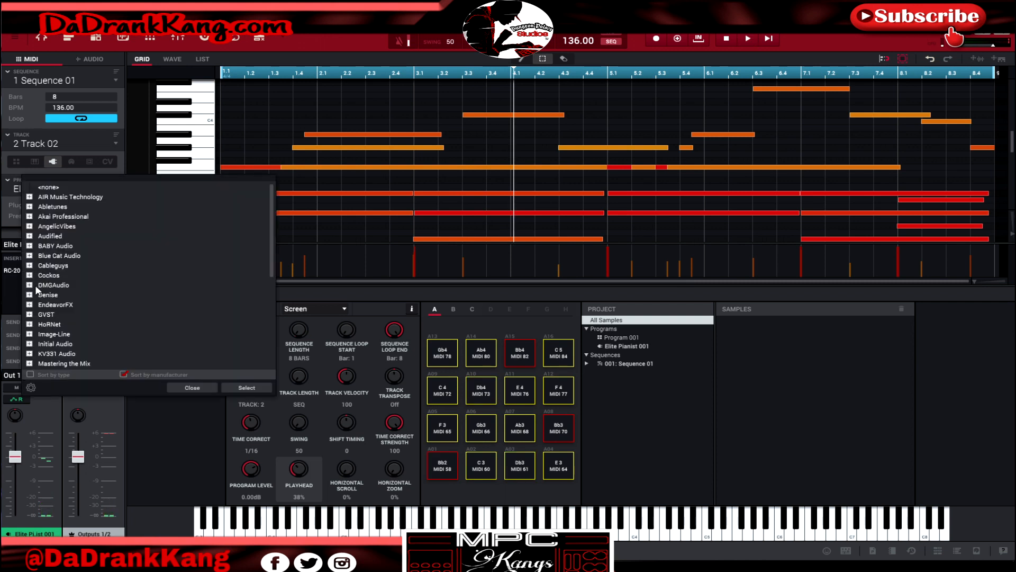
# - Add DMGAudio EQuality to the piano, cut highs above ~6 kHz and enable the low-cut band
pyautogui.click(192, 388)
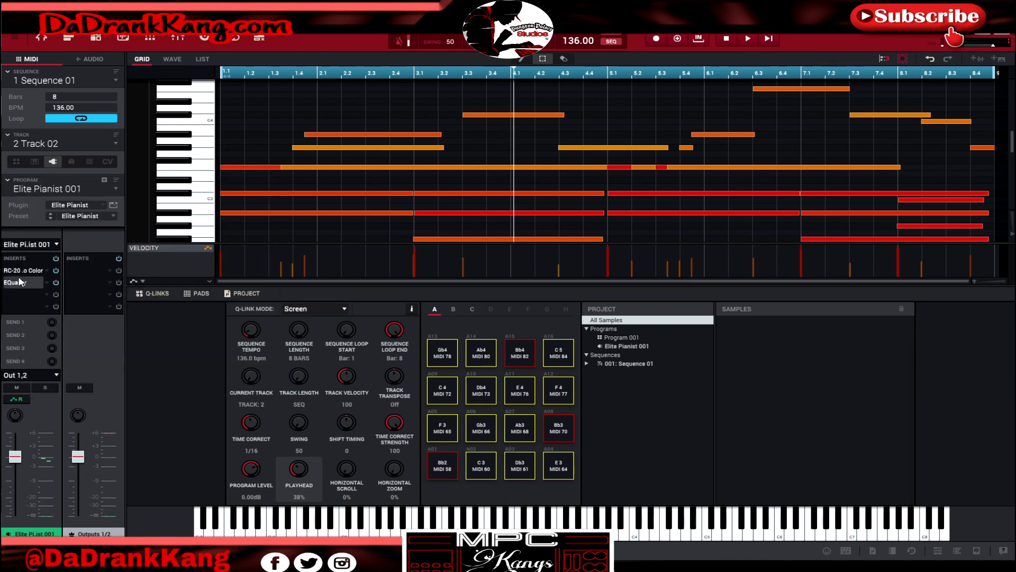
pyautogui.click(14, 281)
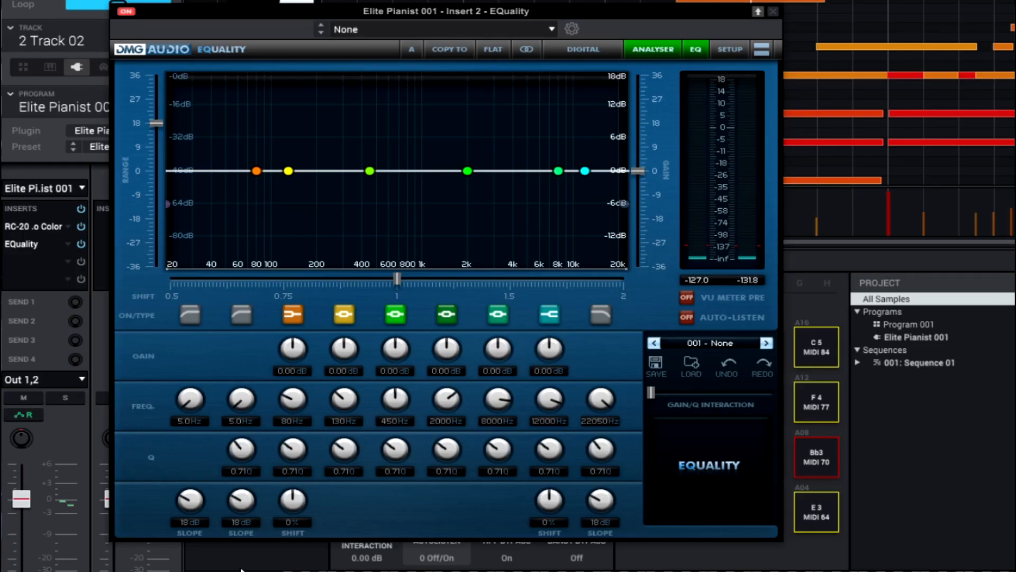
pyautogui.moveTo(585, 171); pyautogui.dragTo(537, 229)
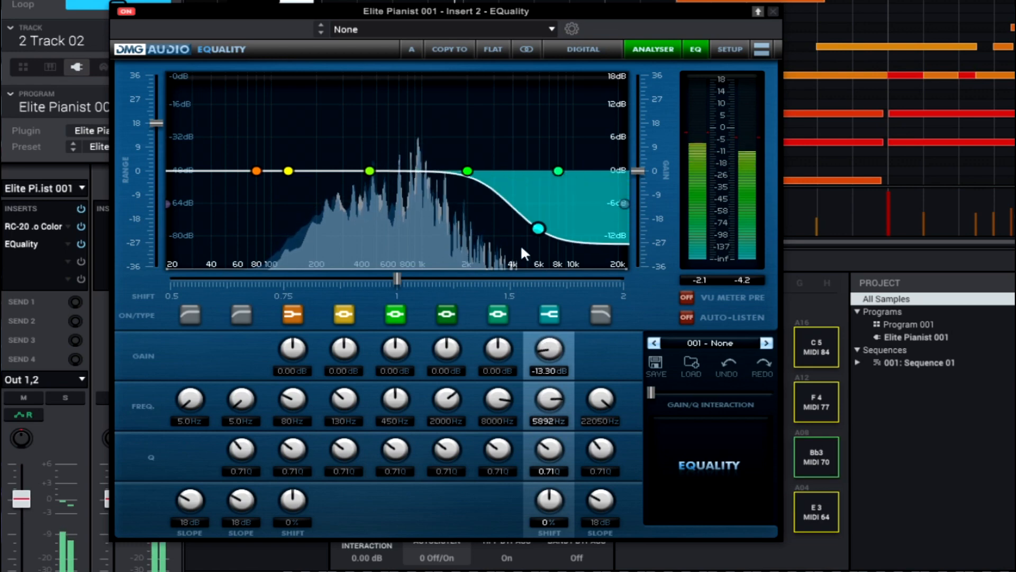
pyautogui.click(240, 316)
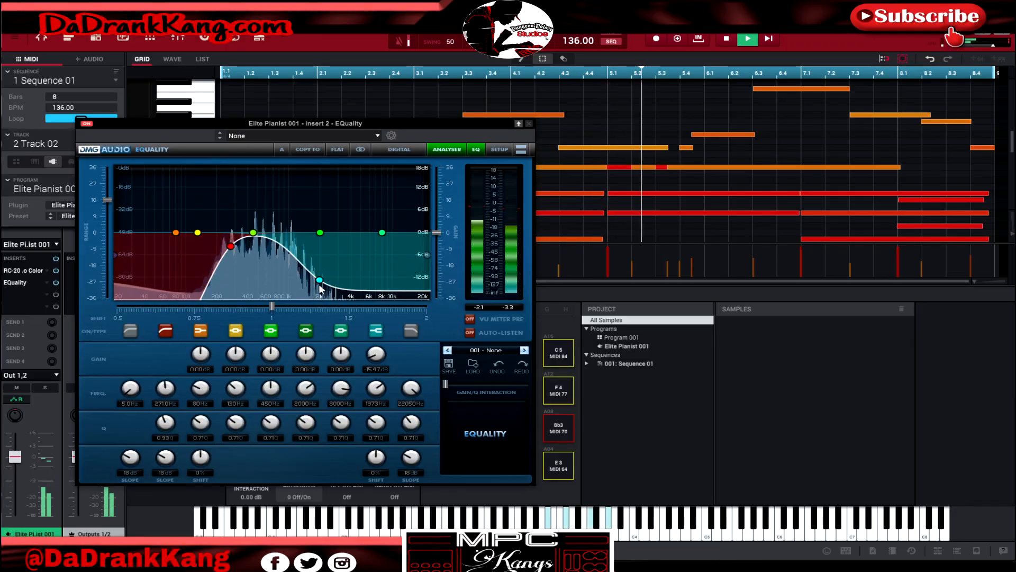
# - Pull the high cut down toward 1.6 kHz and dip the mids slightly around 465 Hz
pyautogui.moveTo(317, 281); pyautogui.dragTo(311, 276)
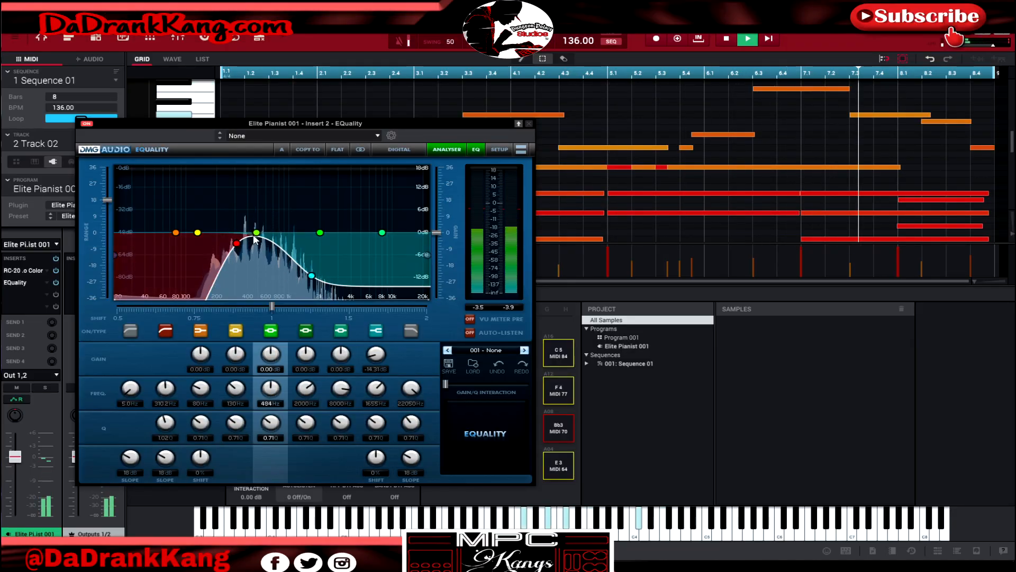
pyautogui.moveTo(256, 231); pyautogui.dragTo(253, 239)
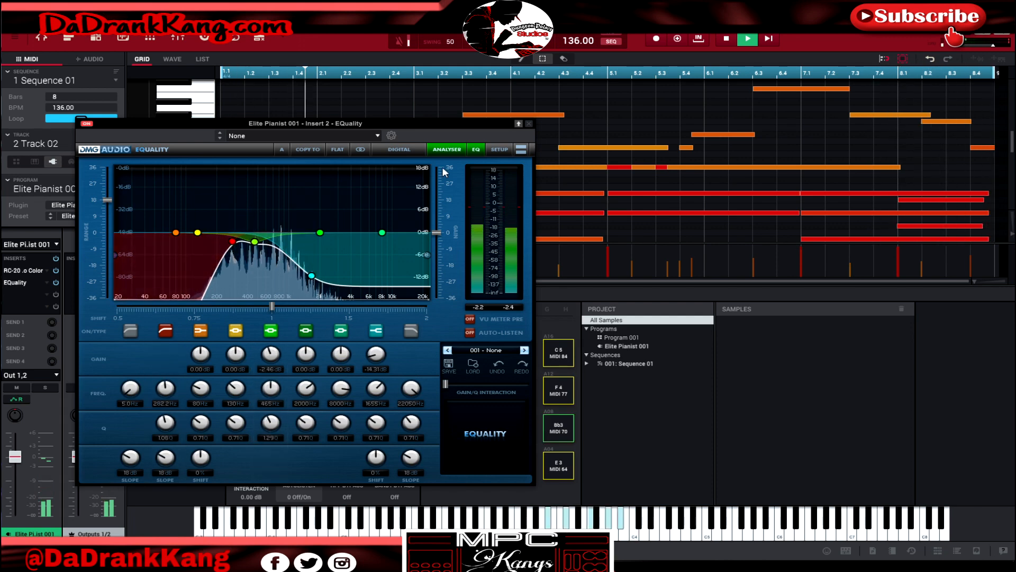
pyautogui.click(528, 122)
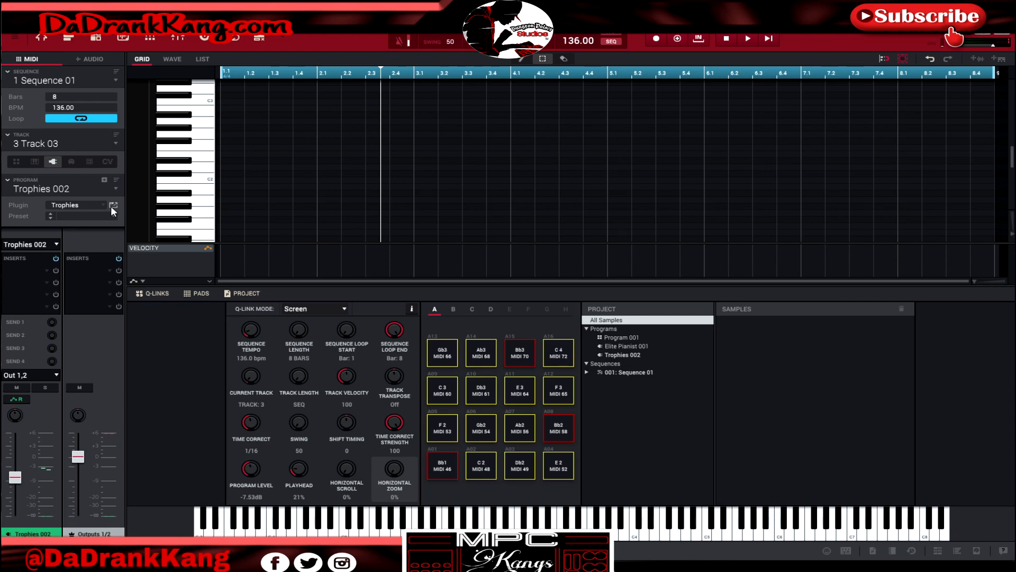
pyautogui.click(115, 204)
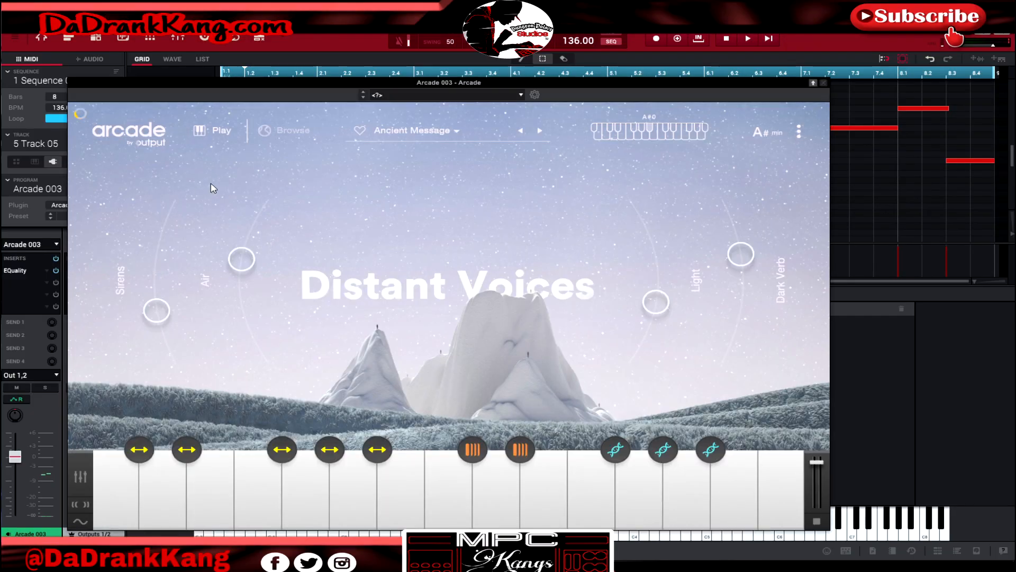
pyautogui.moveTo(466, 398)
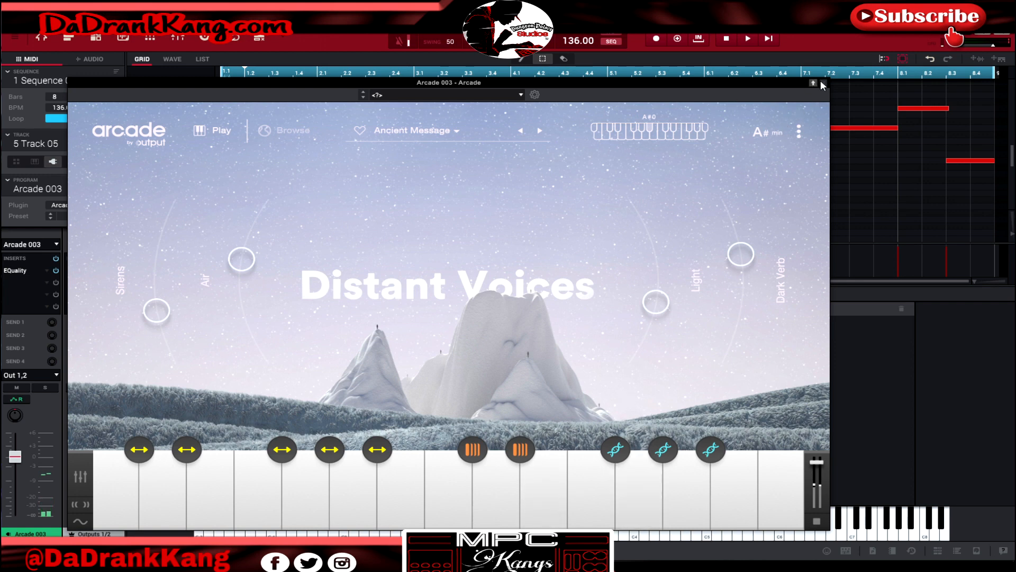
# - Close the Arcade window, review Track 05's EQuality insert moved off the notes, then close it
pyautogui.click(812, 82)
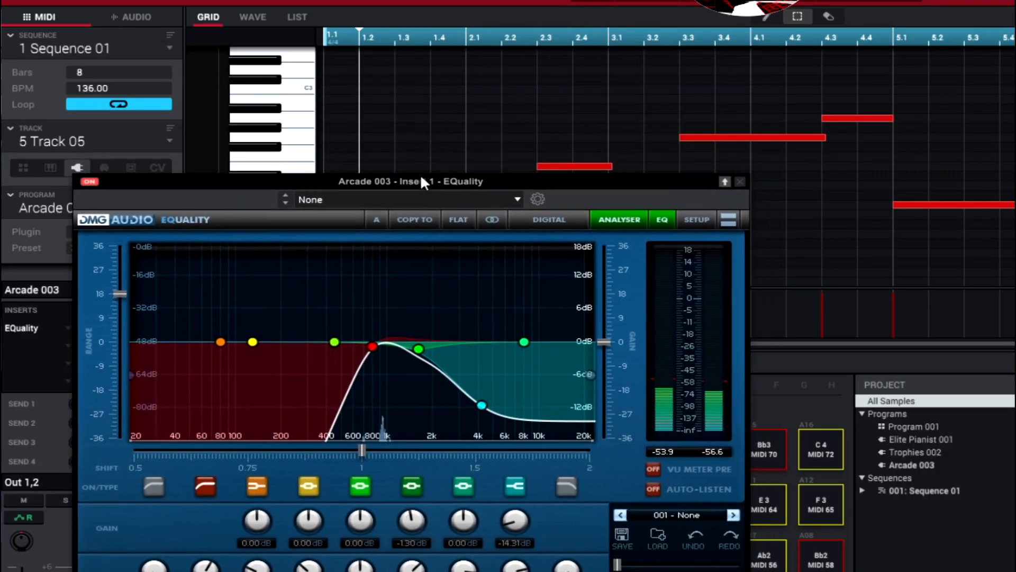
pyautogui.moveTo(422, 181); pyautogui.dragTo(355, 156)
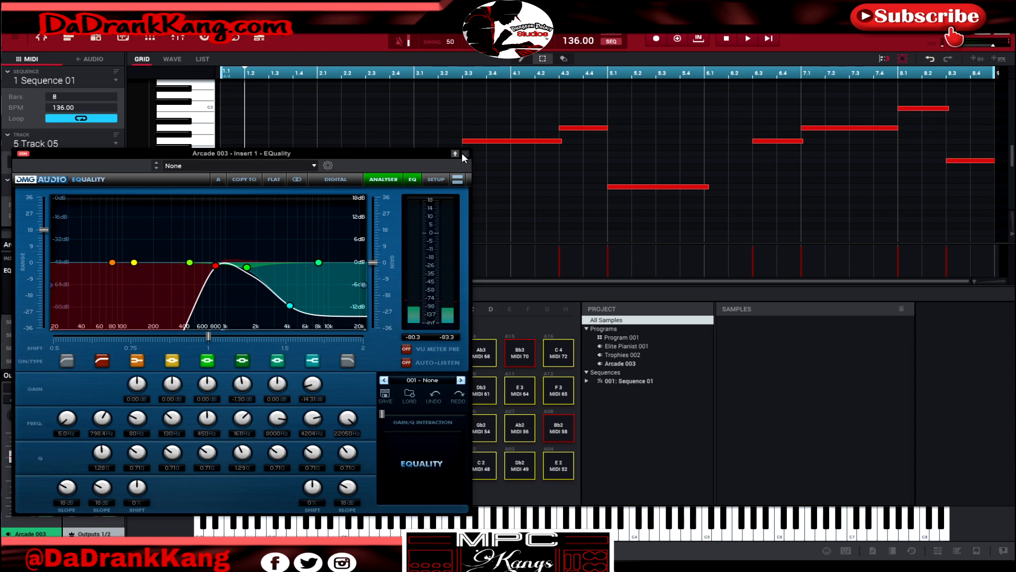
pyautogui.click(463, 157)
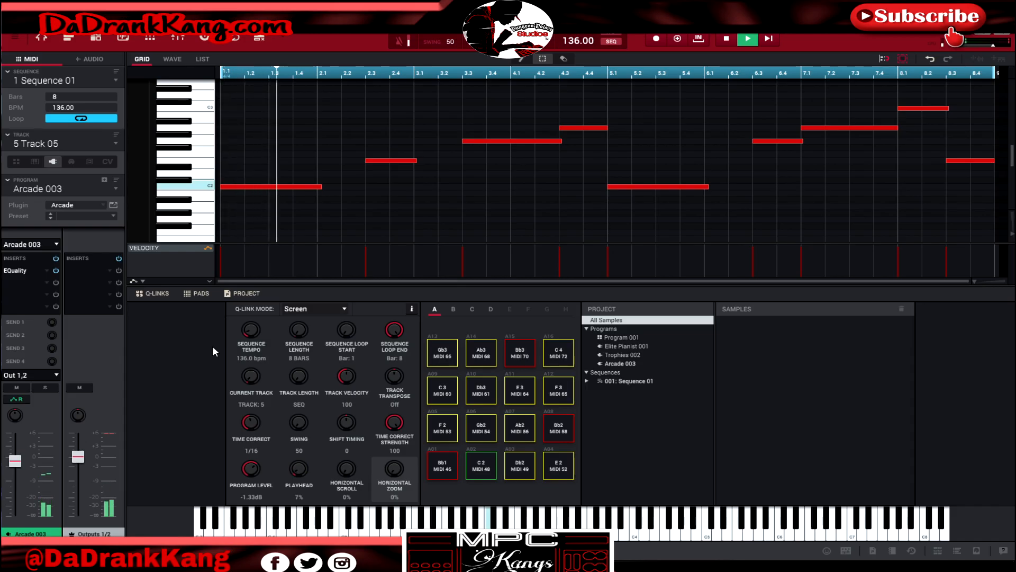
pyautogui.click(726, 39)
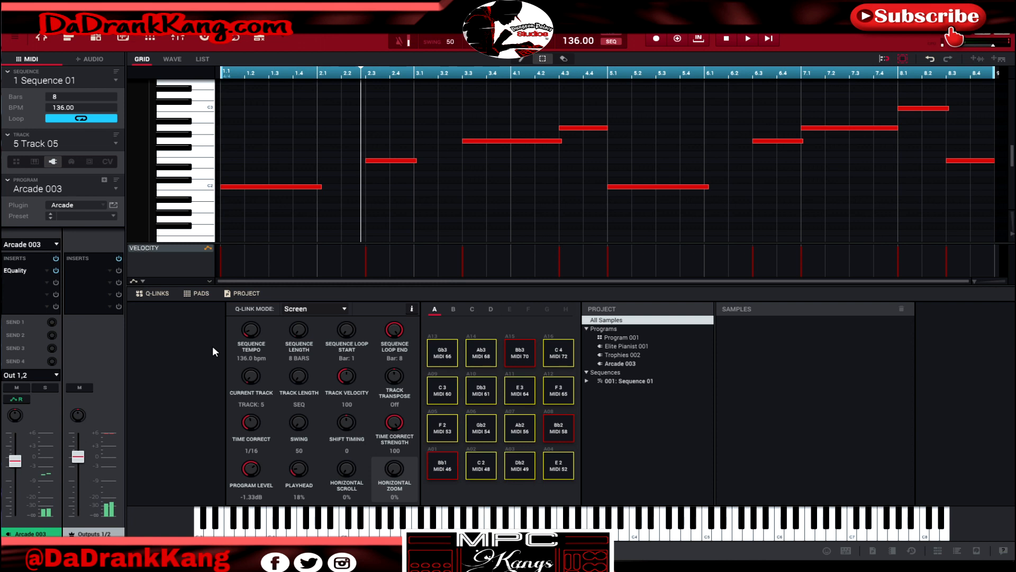
pyautogui.moveTo(439, 172)
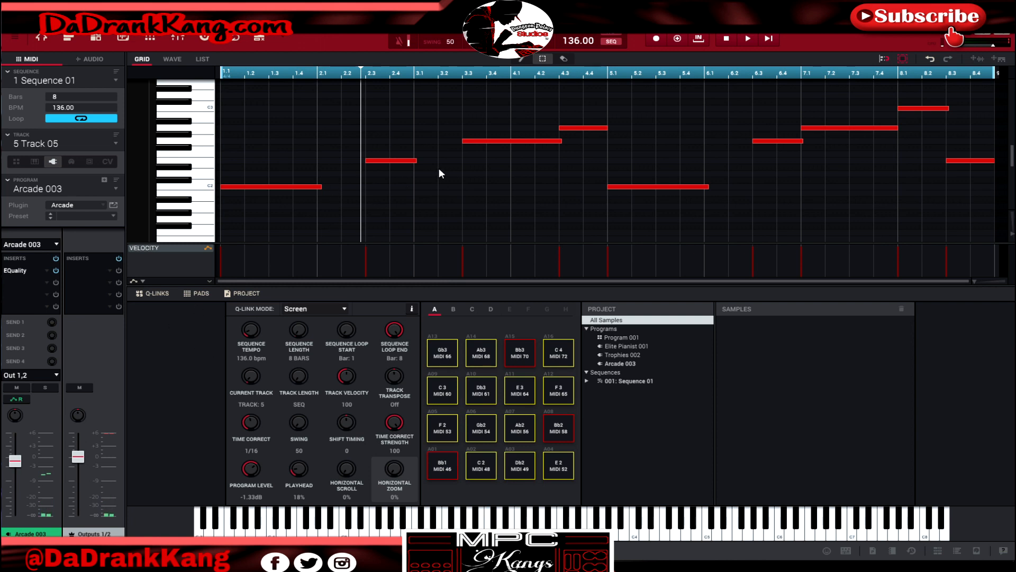
pyautogui.moveTo(200, 397)
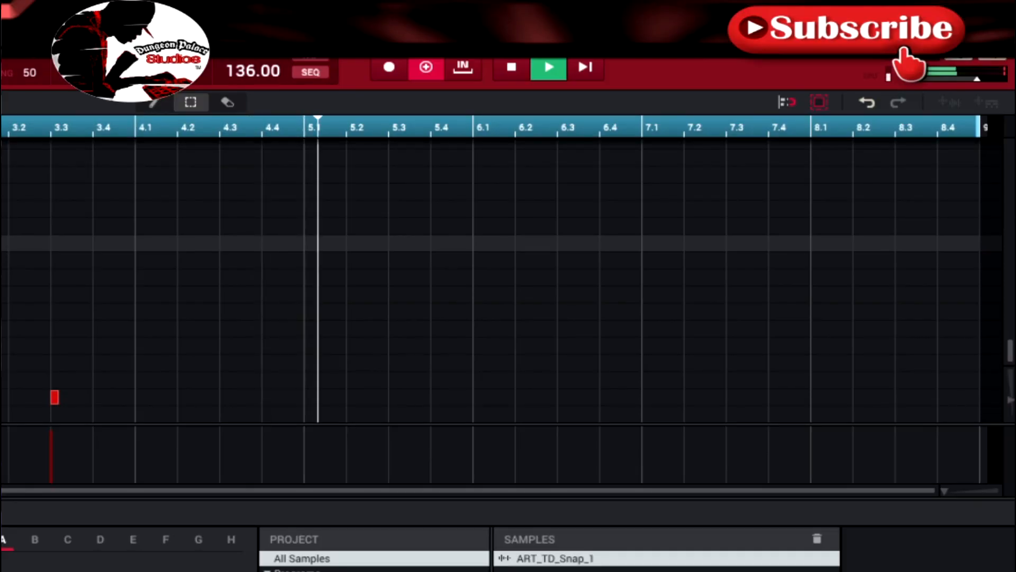
# - Place a drum hit in the Track 01 grid for the hi-hat, snap and stick pattern
pyautogui.click(391, 397)
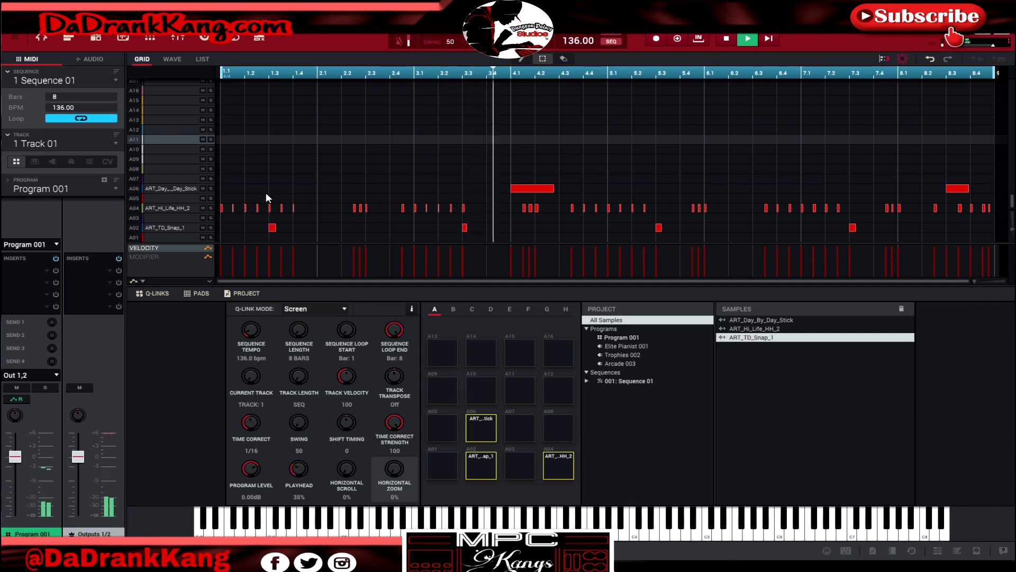
# - Edit a drum hit in the Track 01 grid pattern
pyautogui.click(462, 208)
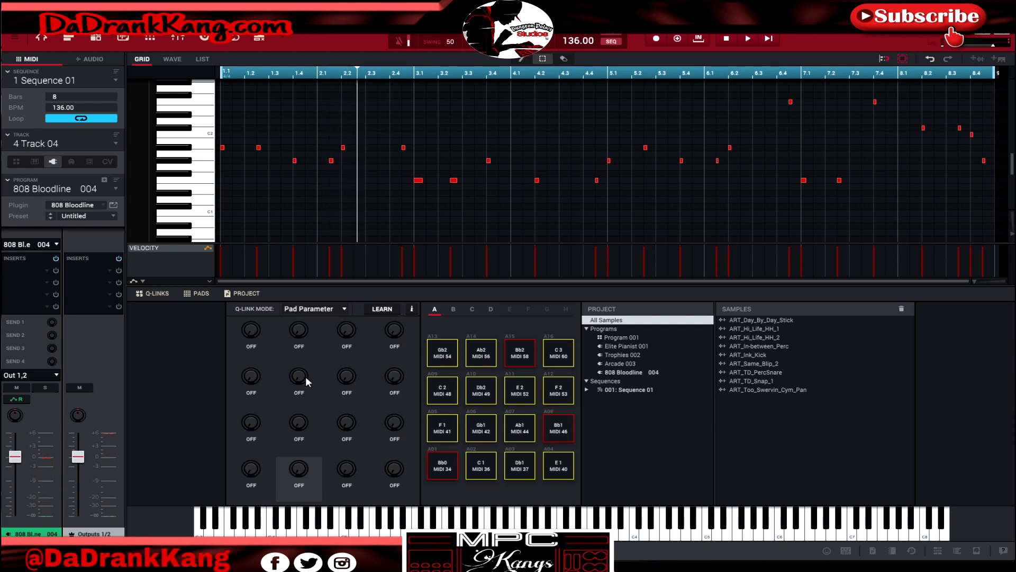
pyautogui.moveTo(150, 444)
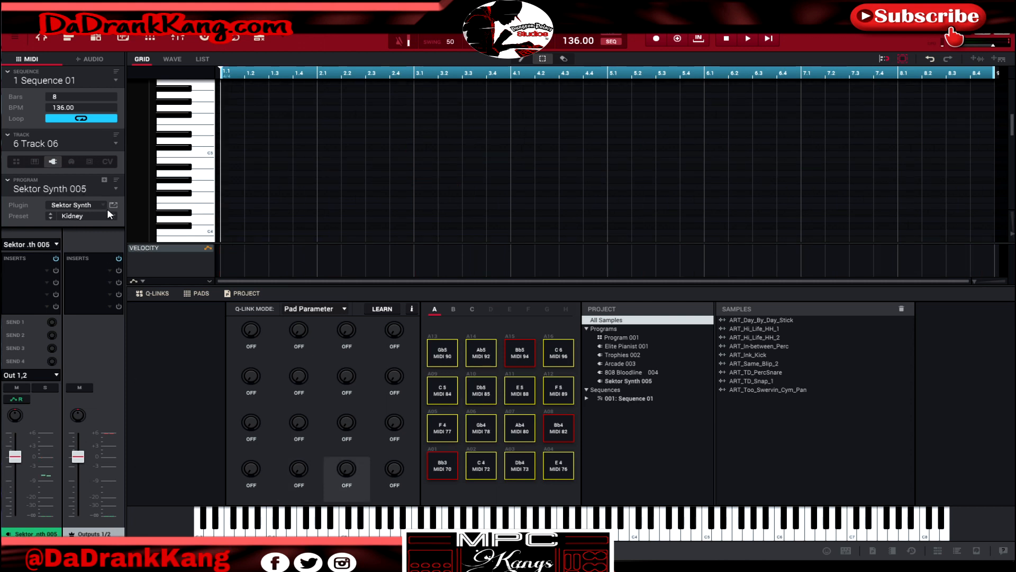
# - Bring up the Sektor Synth editor window for Track 6's Kidney pad preset
pyautogui.click(114, 204)
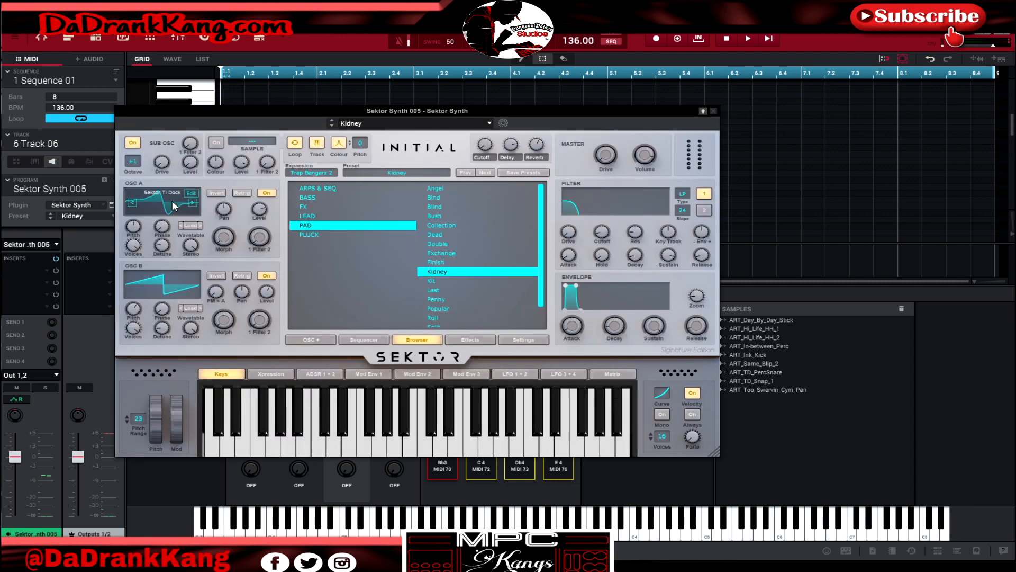